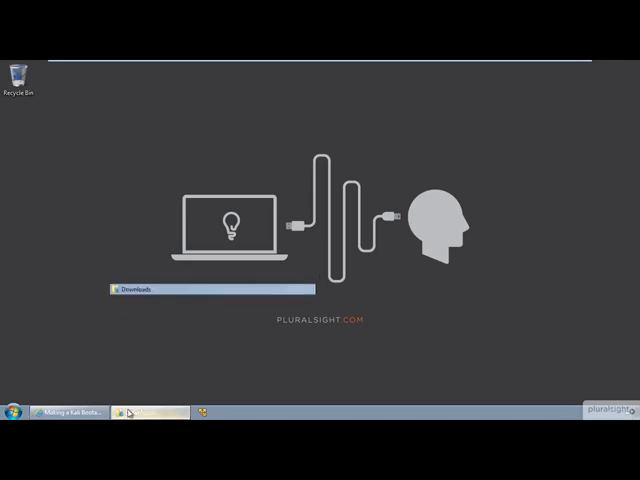
Step: Restore Downloads and open the Kali 1.1.0a ISO in Windows Disc Image Burner
click(128, 411)
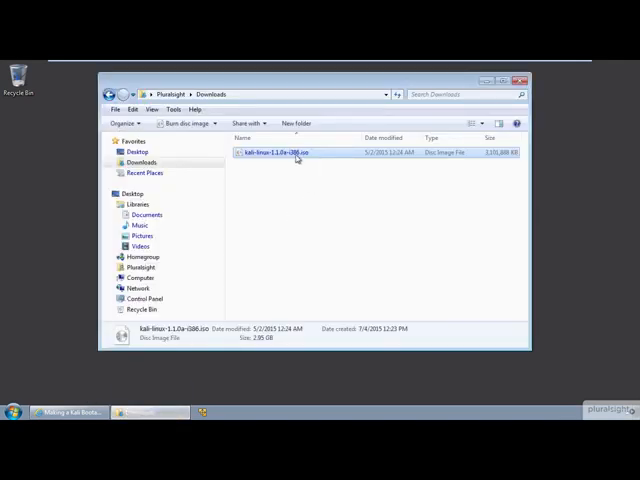
right_click(290, 152)
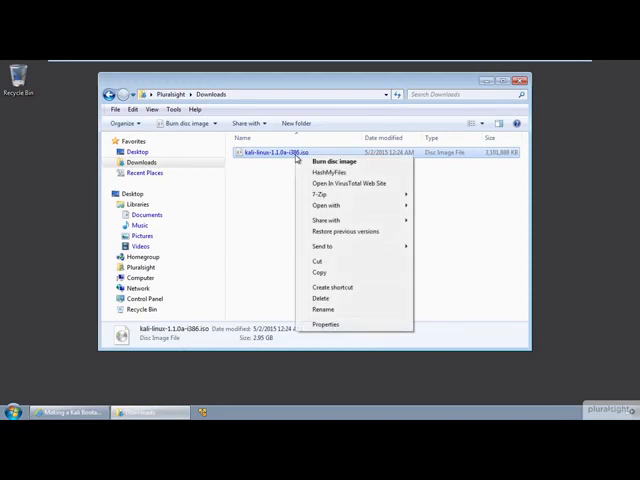
mouse_move(320, 162)
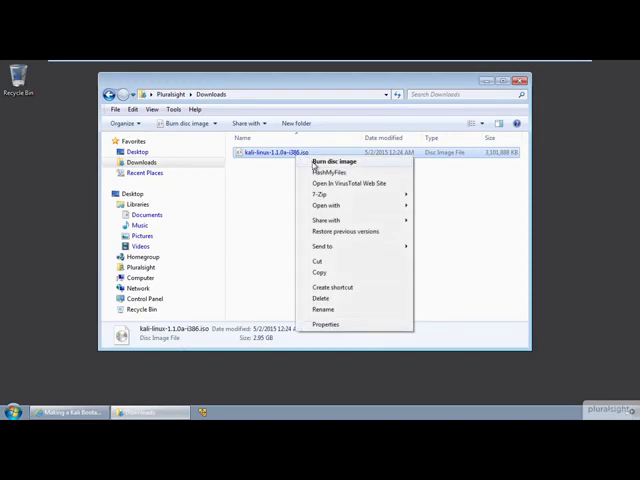
click(325, 161)
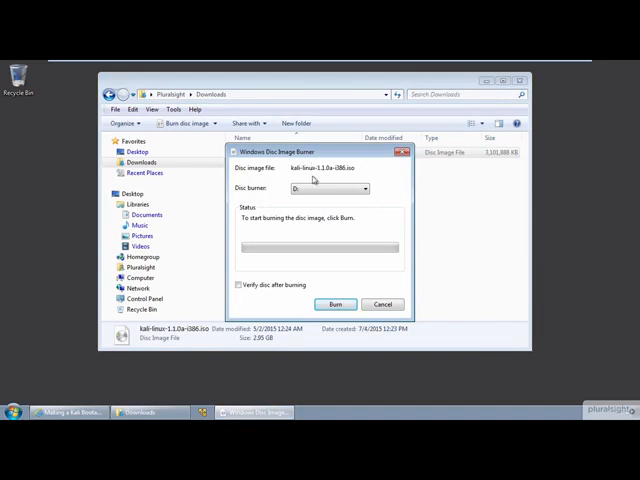
Step: Tick 'Verify disc after burning', then cancel and close the burner
click(240, 283)
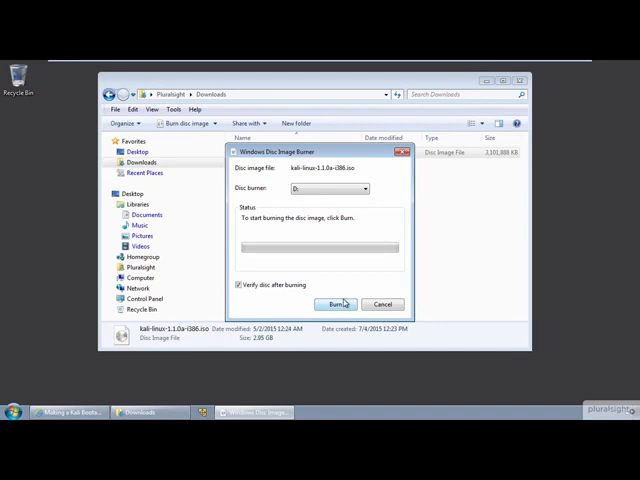
mouse_move(367, 310)
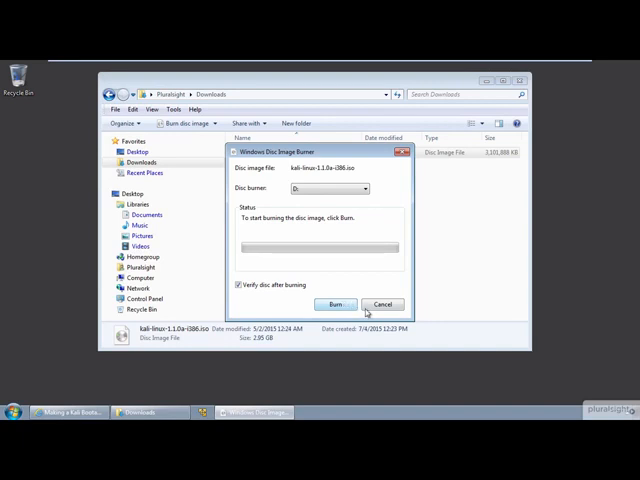
click(382, 304)
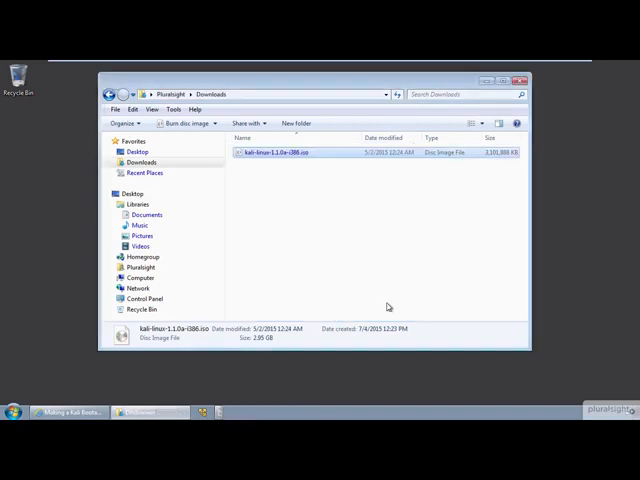
mouse_move(364, 282)
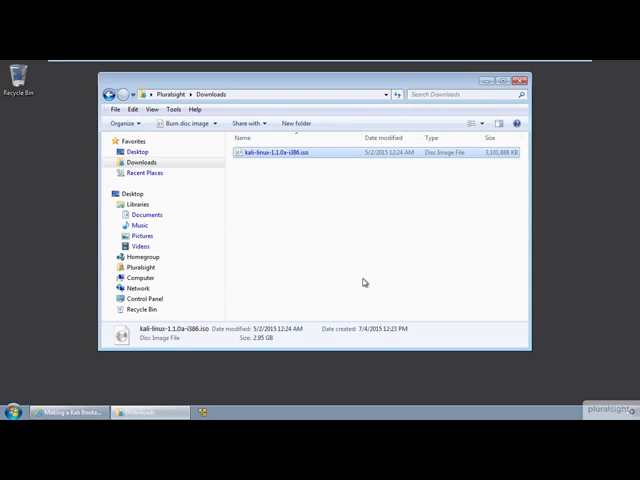
mouse_move(205, 339)
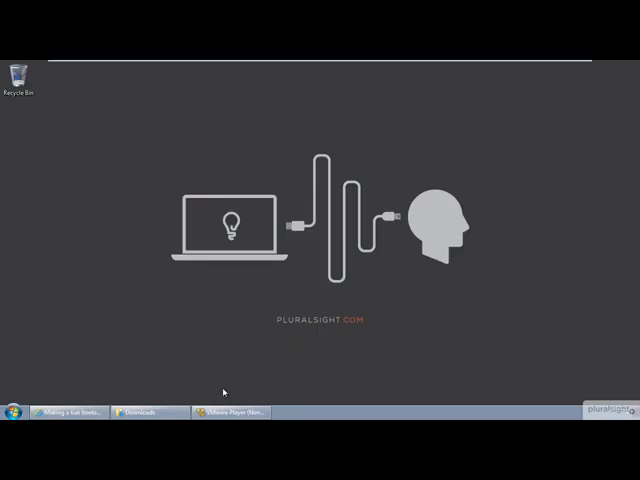
Step: Start a new virtual machine using the Kali ISO as installer disc image
click(230, 410)
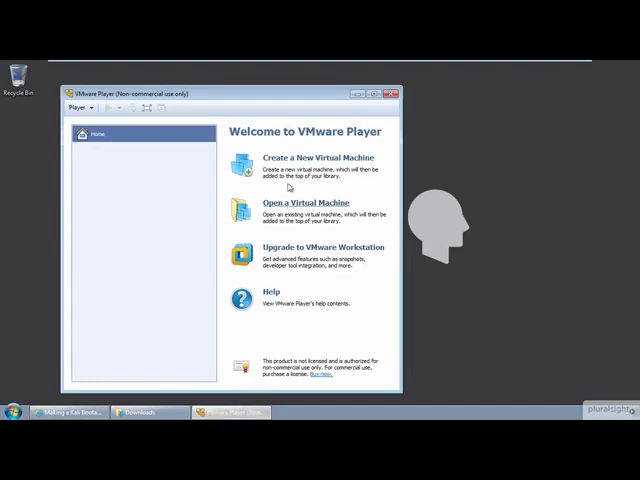
click(295, 157)
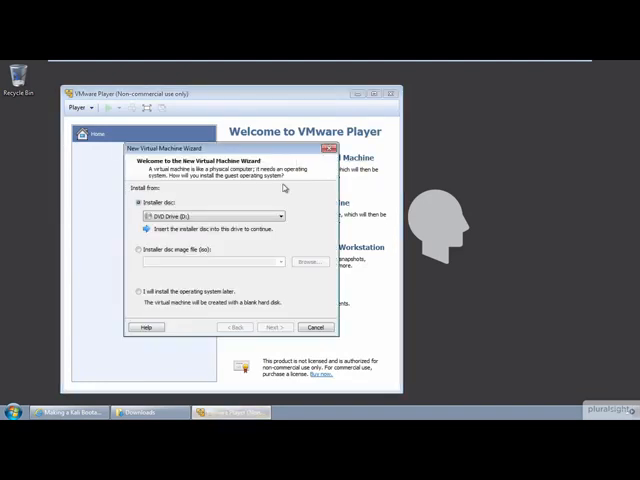
mouse_move(165, 250)
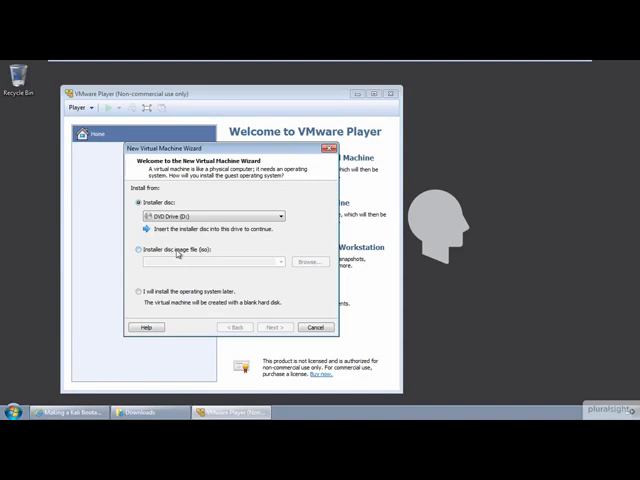
click(140, 249)
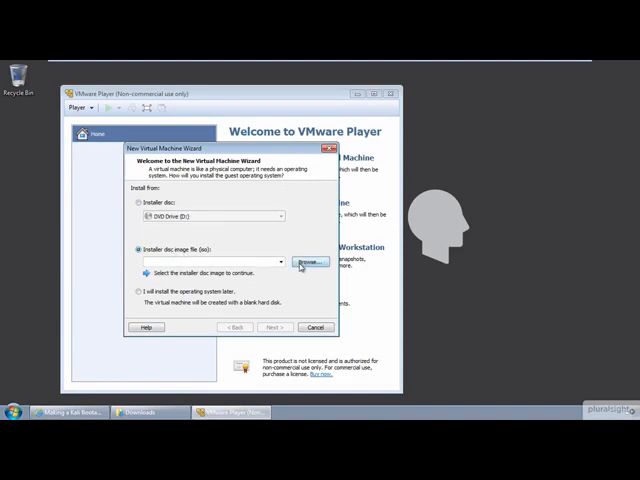
click(309, 262)
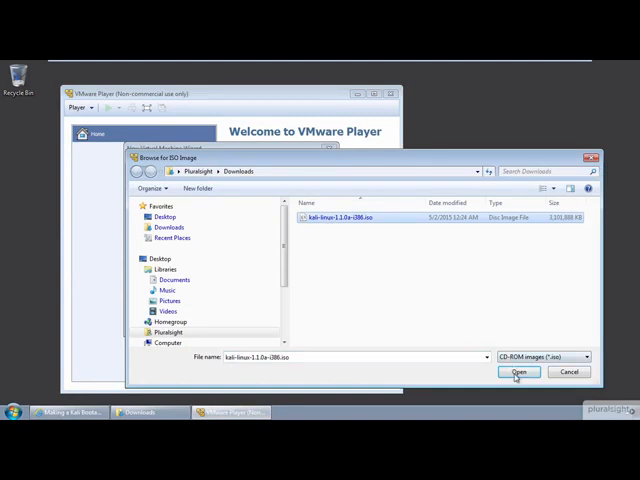
click(517, 371)
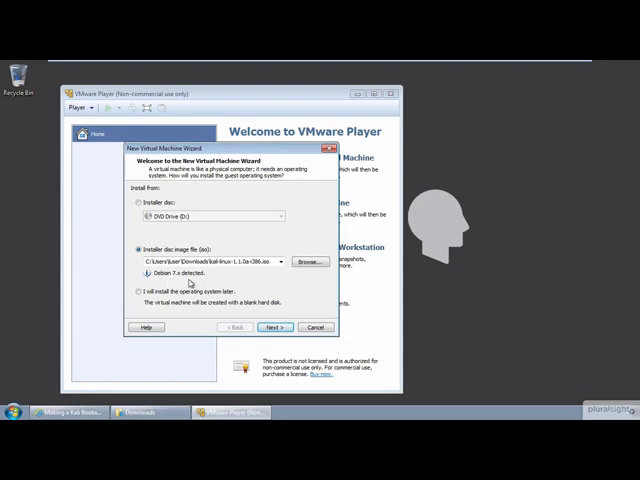
Step: Name the virtual machine 'Kali Linux 1.1.0 LiveDVD' with the default location
click(274, 327)
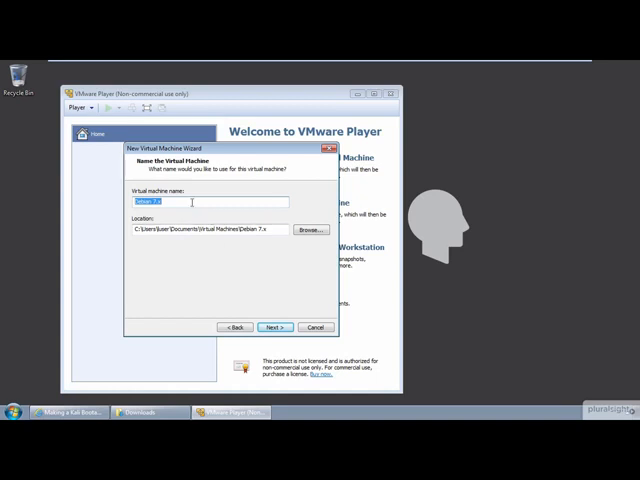
text(Kali Linux 1.1.0 LiveDVD)
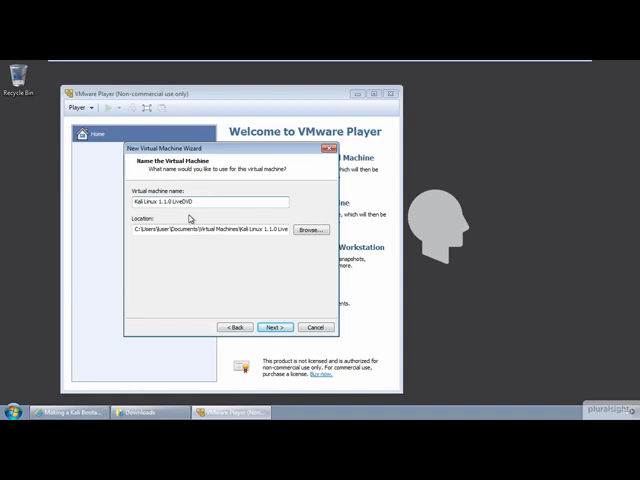
mouse_move(218, 278)
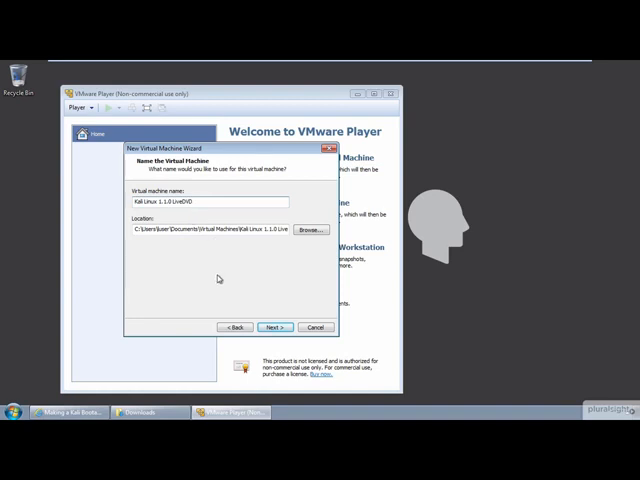
click(276, 327)
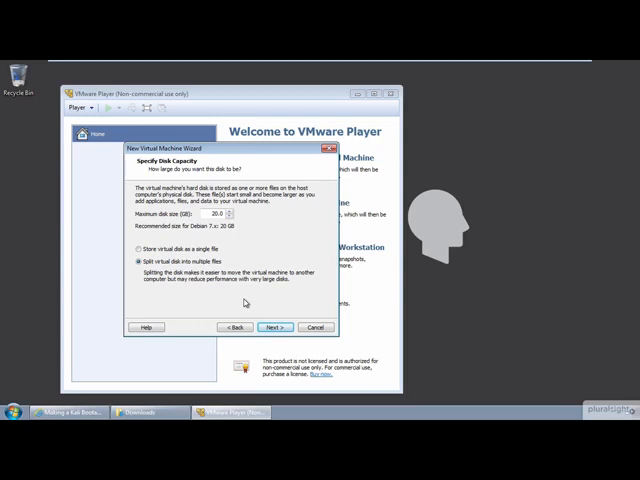
Step: Store the 20 GB disk as a single file and set memory to 1024 MB
click(140, 249)
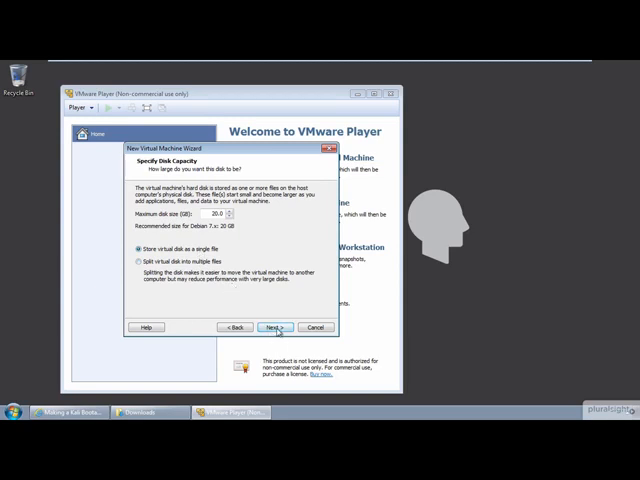
click(273, 327)
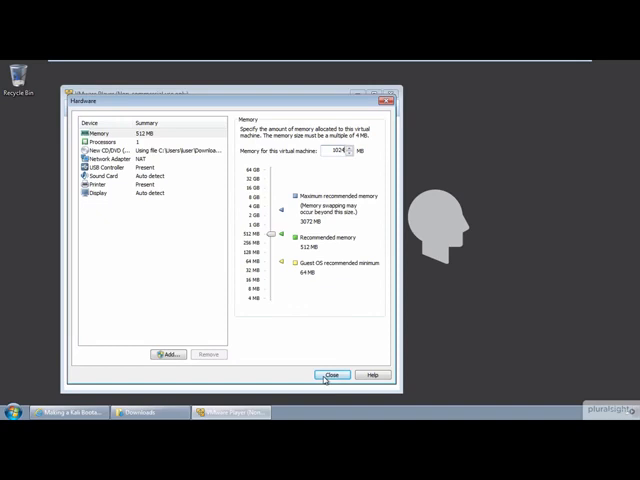
click(332, 374)
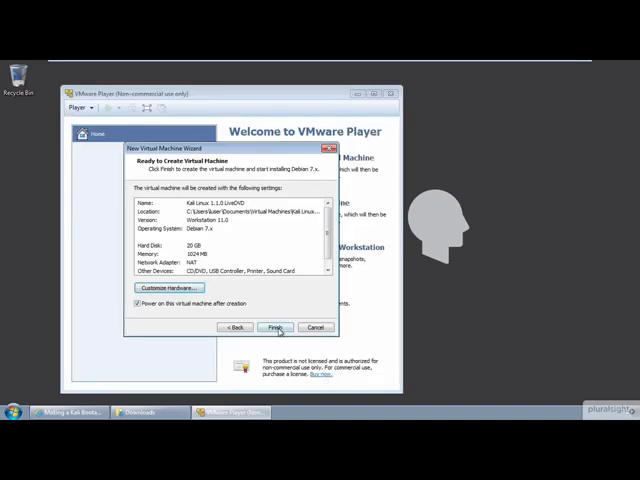
Step: Finish the wizard and dismiss the degraded-performance warning to power on the VM
click(275, 327)
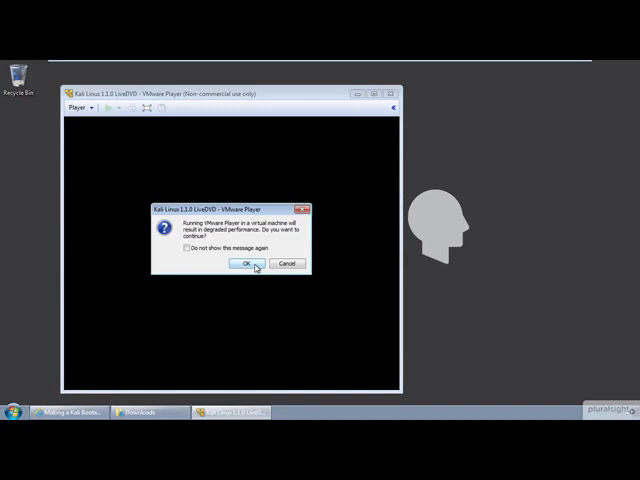
click(247, 264)
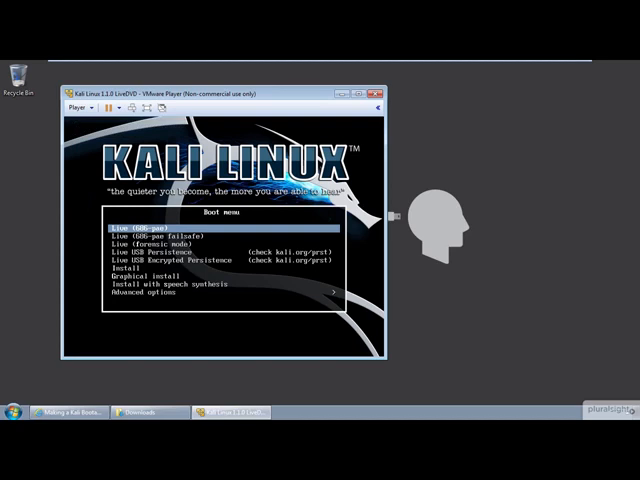
Step: Boot the default 'Live (686-pae)' option from the Kali boot menu
key(Return)
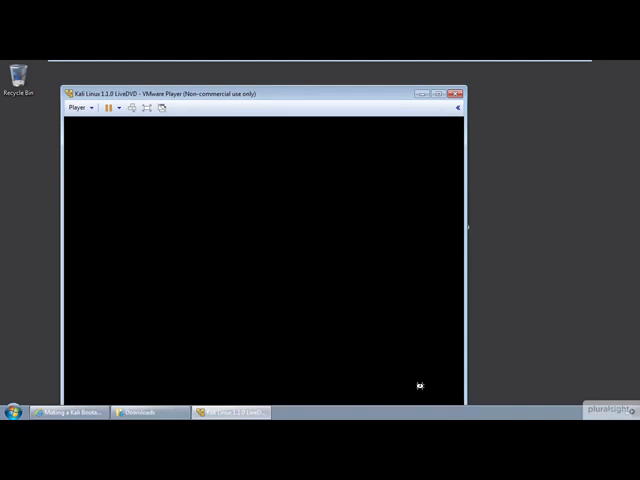
mouse_move(284, 111)
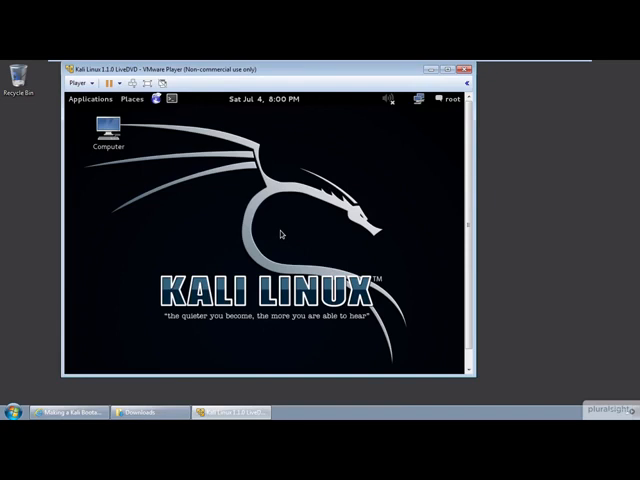
mouse_move(453, 106)
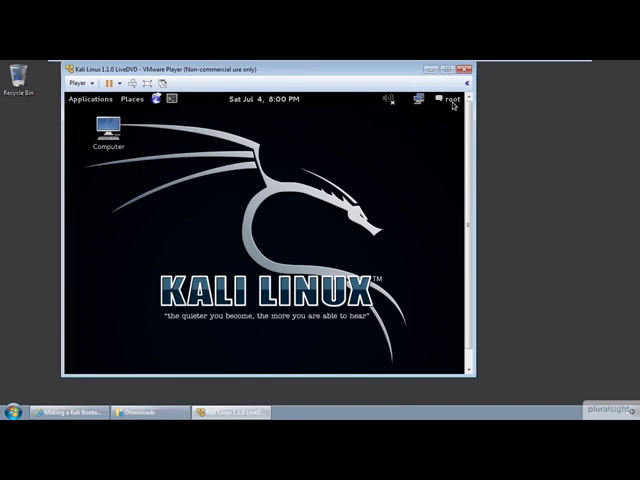
Step: Log out of the root session from the top panel menu and confirm
click(450, 99)
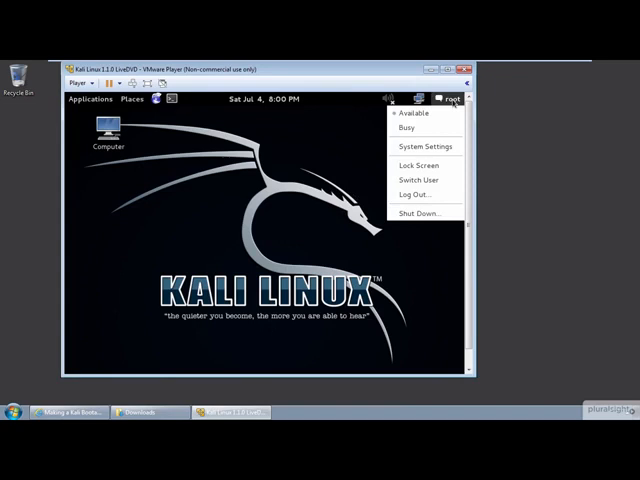
mouse_move(423, 213)
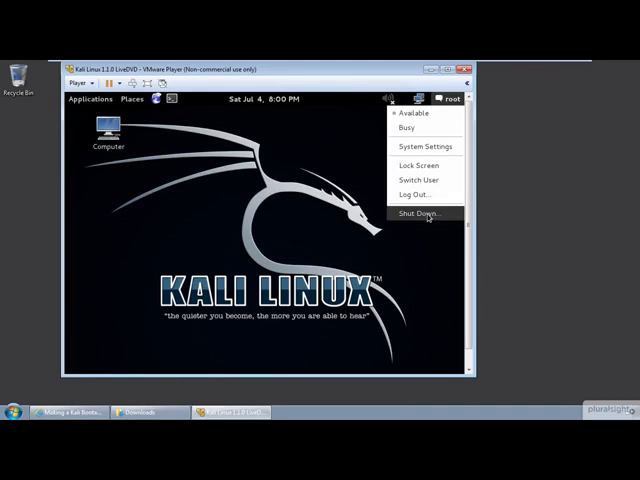
click(419, 193)
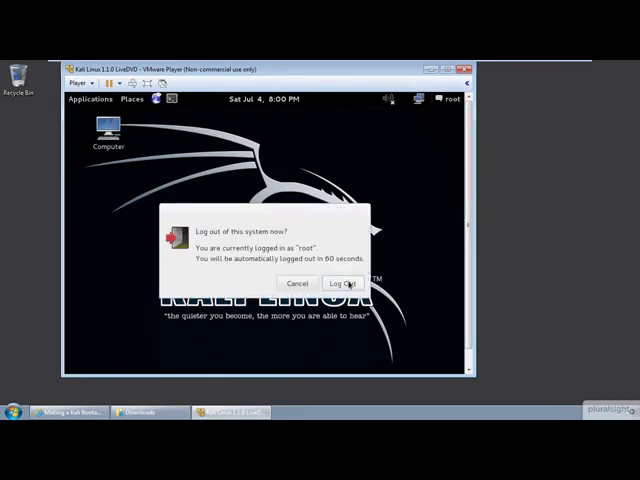
click(342, 283)
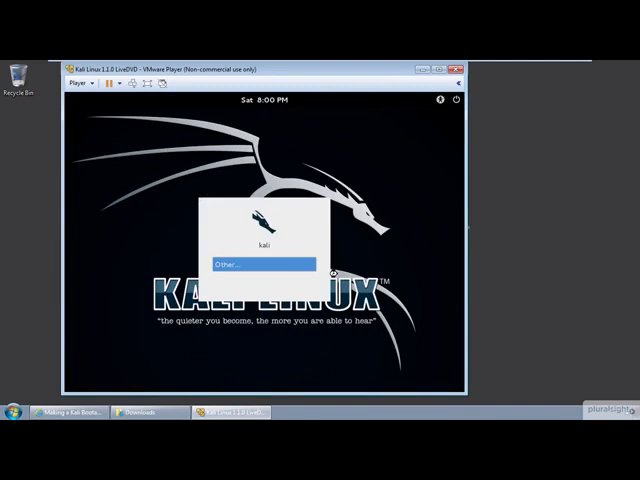
Step: Log in via 'Other...' with username 'root' and the password
click(263, 263)
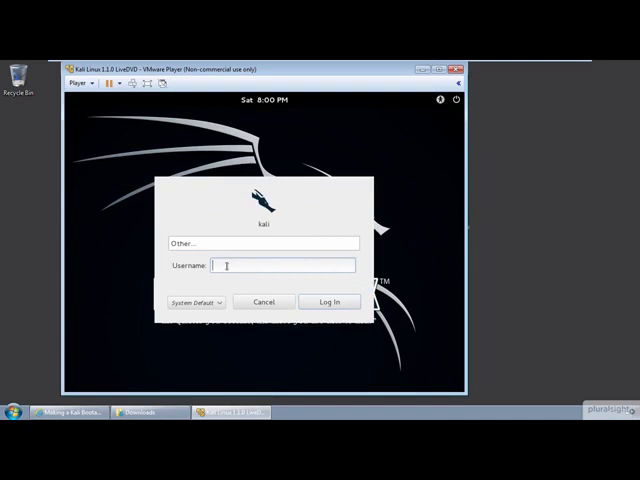
text(root)
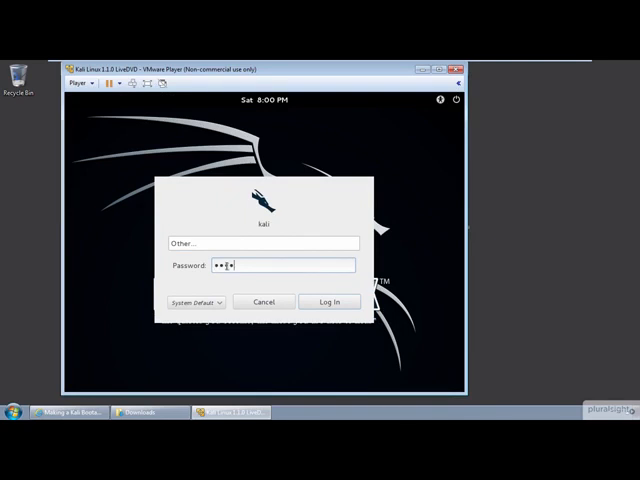
click(329, 301)
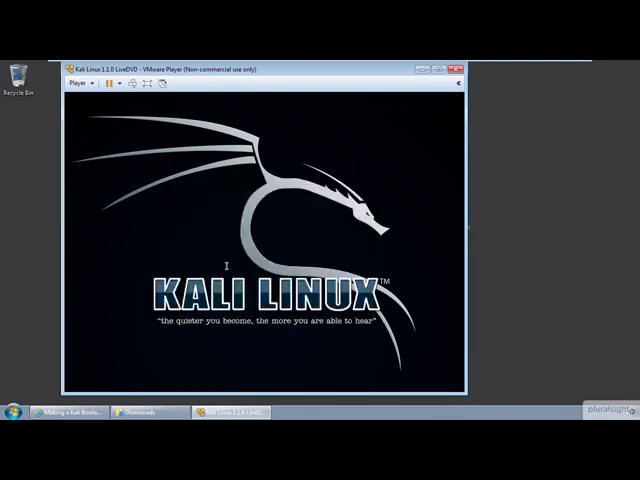